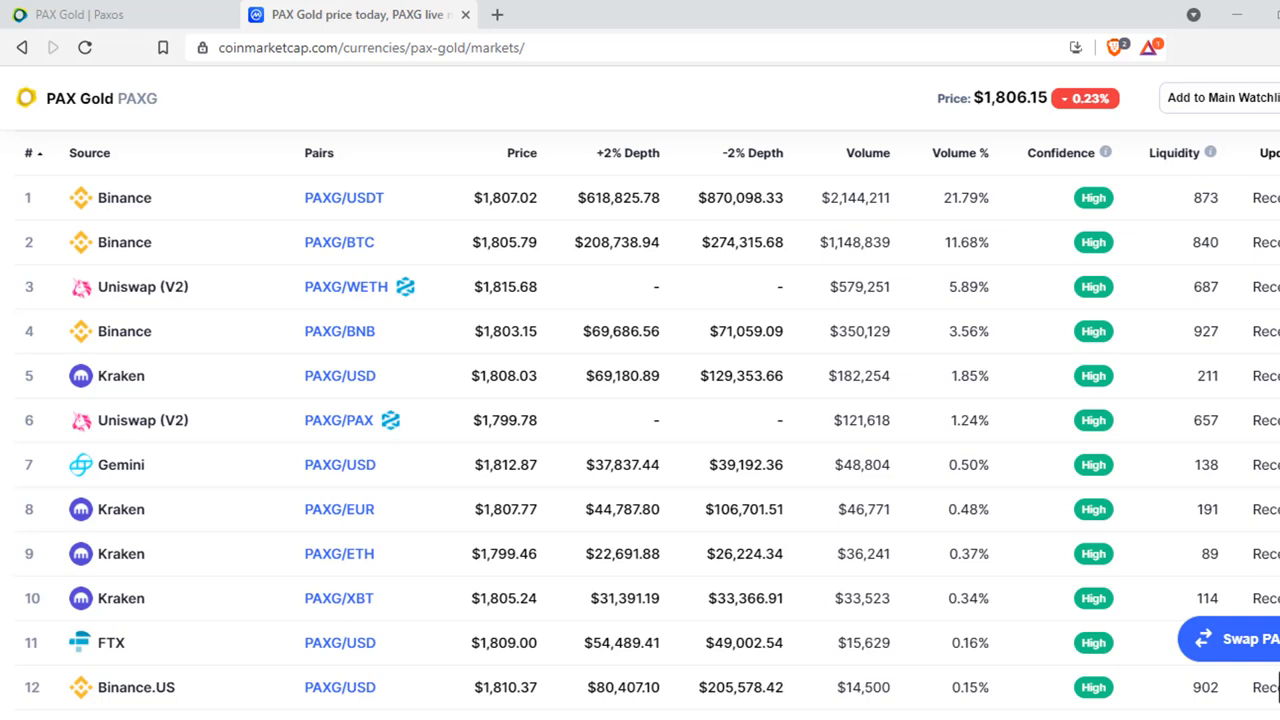
# Step: Scroll through the PAXG Markets table reviewing the exchanges and trading pairs
pyautogui.scroll(-3)
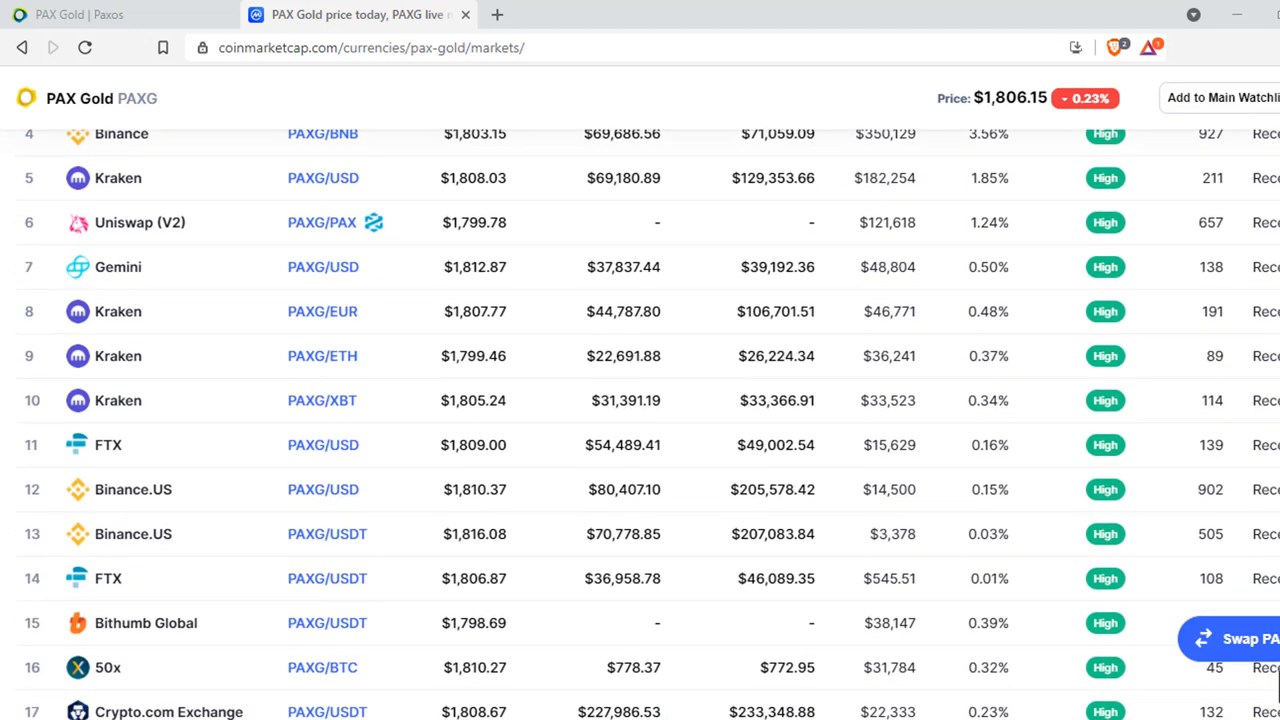
pyautogui.scroll(-3)
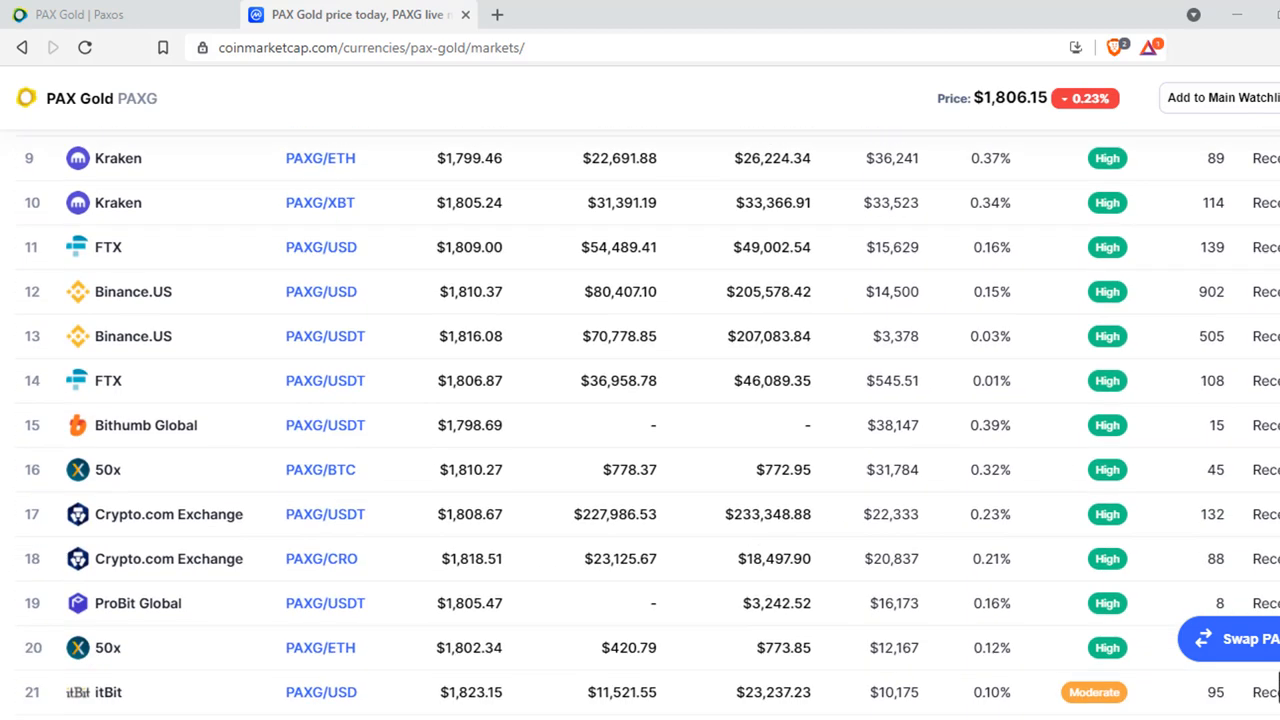
pyautogui.scroll(-3)
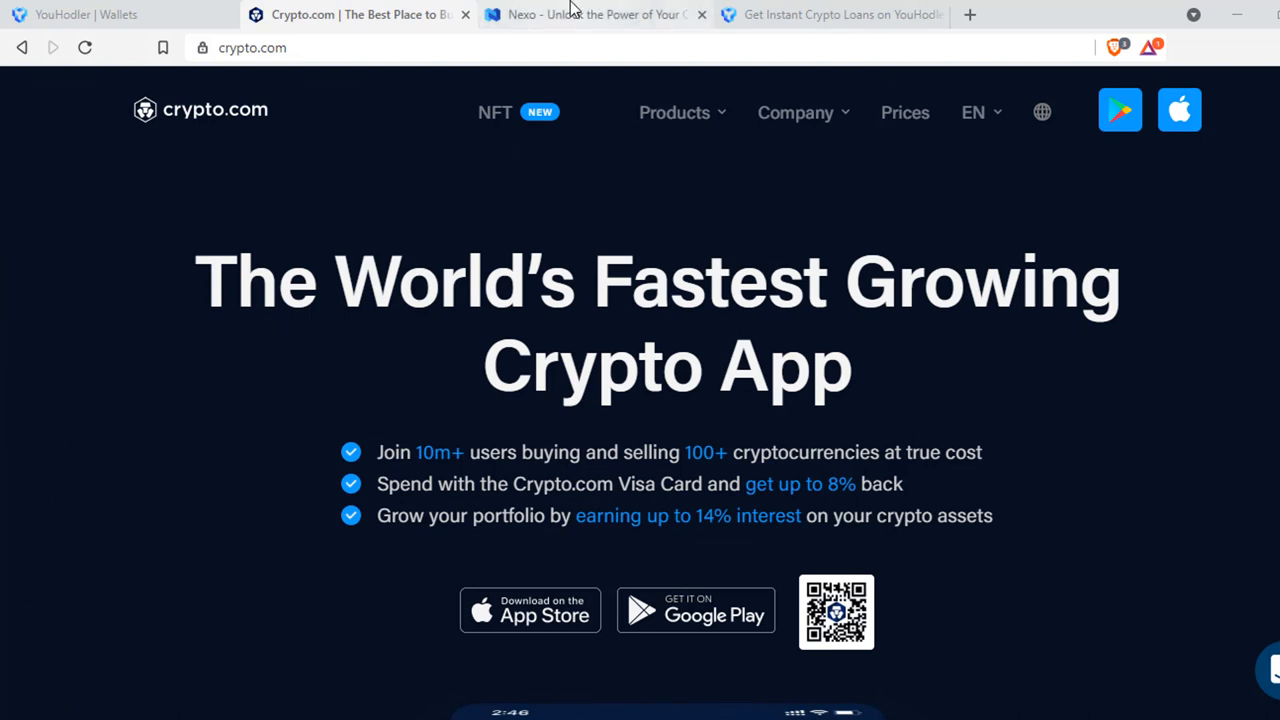
# Step: View the Nexo homepage, then switch to YouHodler's My Loans page
pyautogui.click(590, 16)
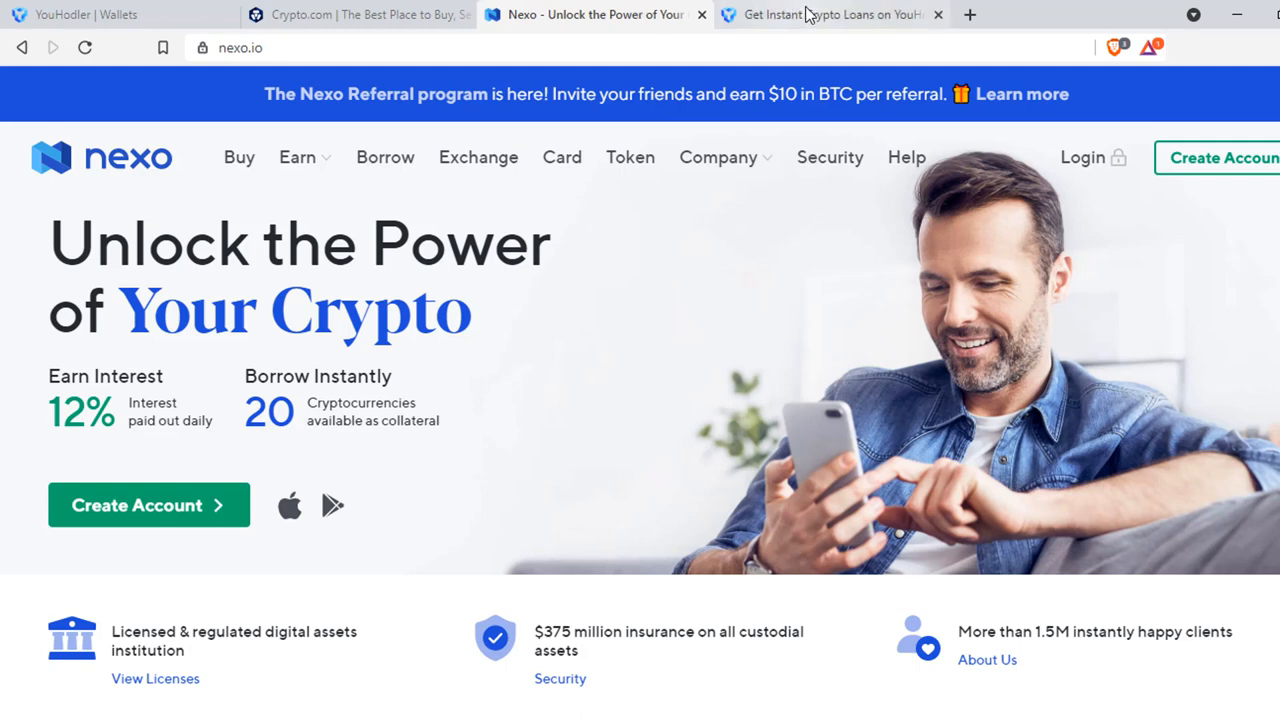
pyautogui.click(830, 12)
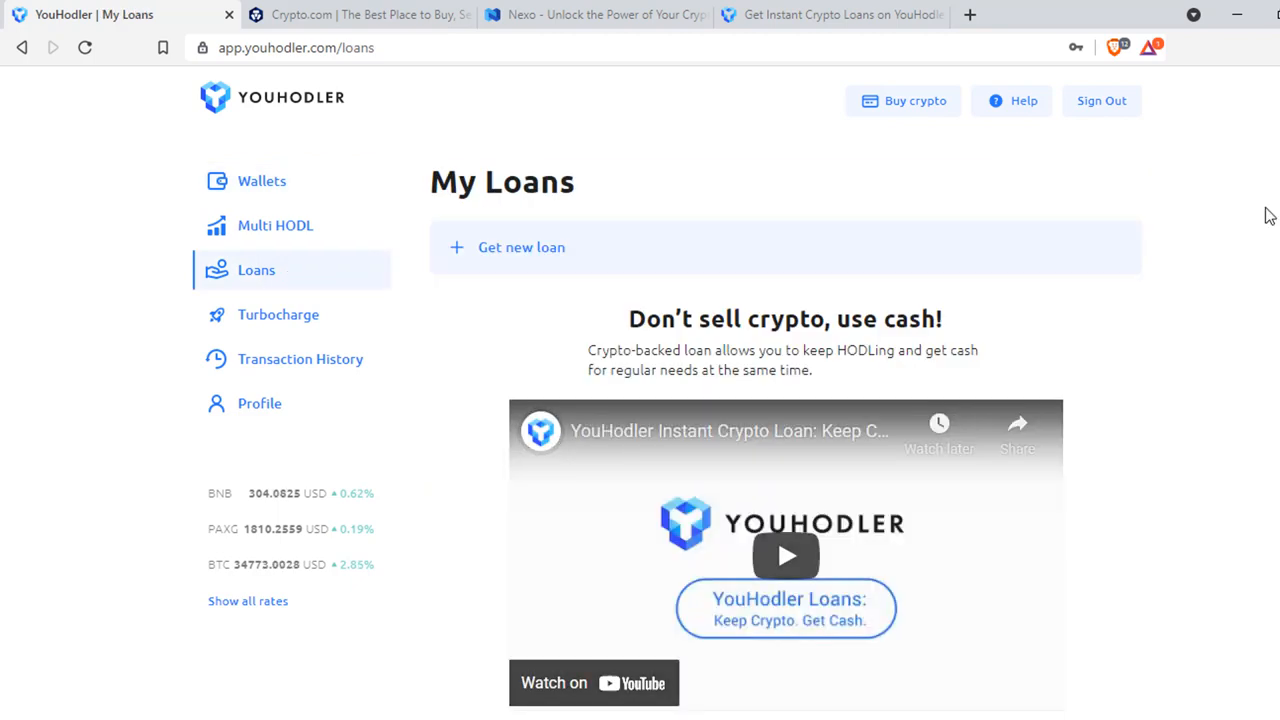
# Step: Start a new loan with PAXG as collateral and USDT as the loan currency
pyautogui.click(520, 248)
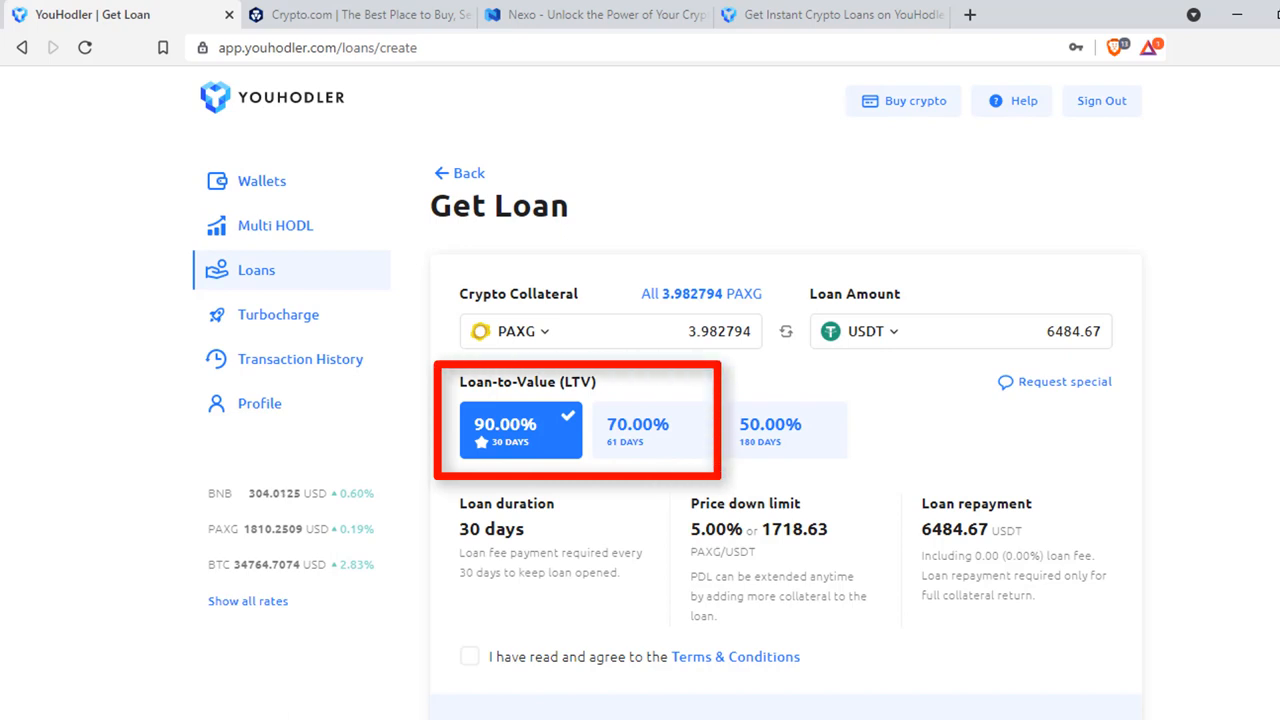
pyautogui.click(652, 428)
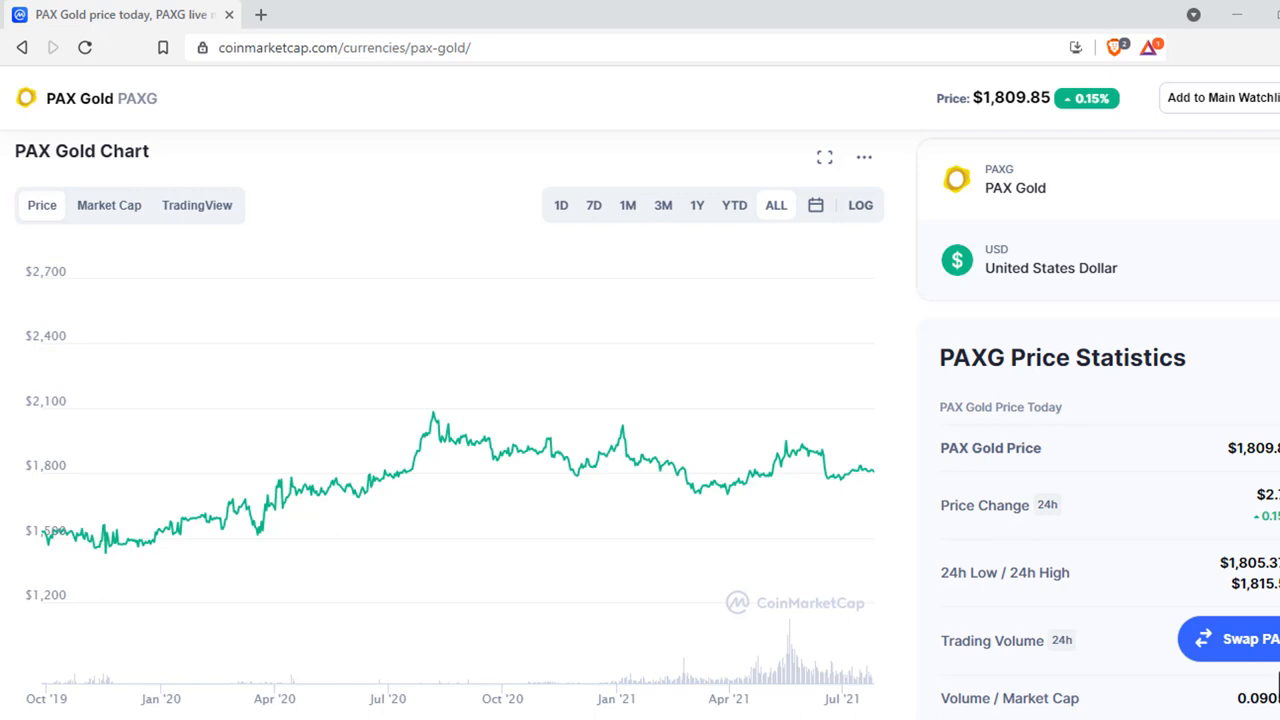
pyautogui.moveTo(434, 404)
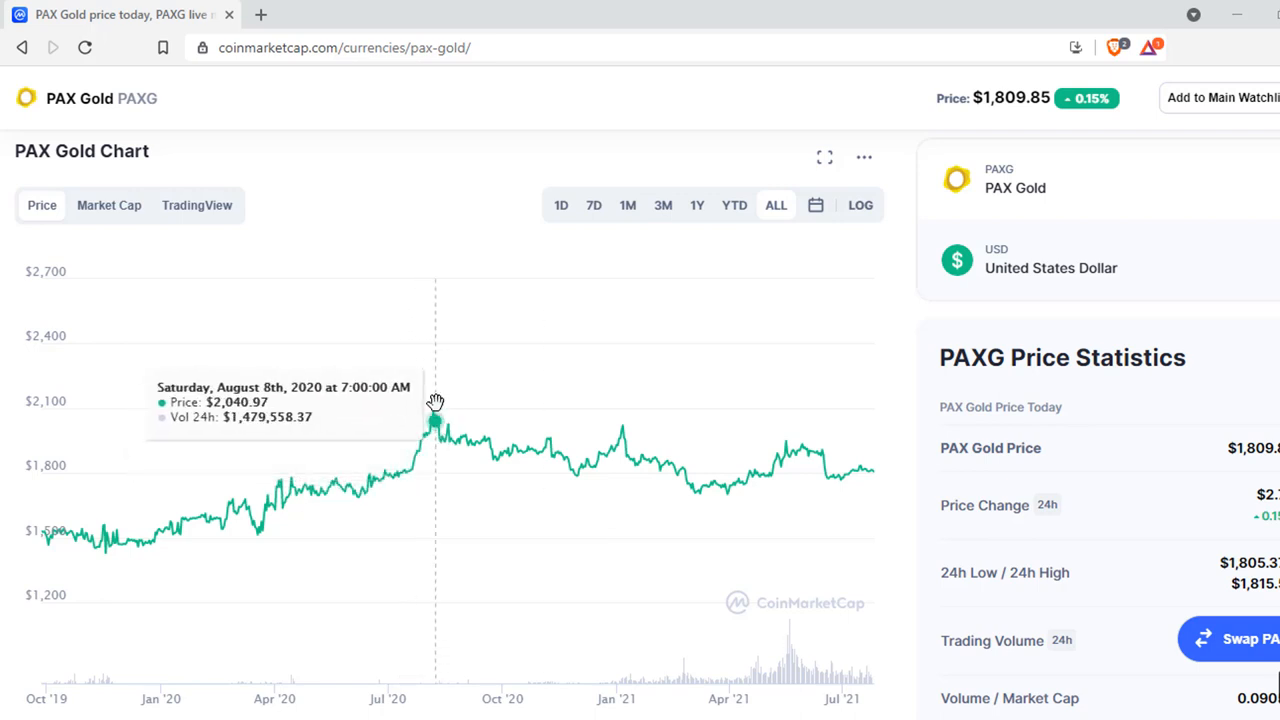
pyautogui.moveTo(436, 402)
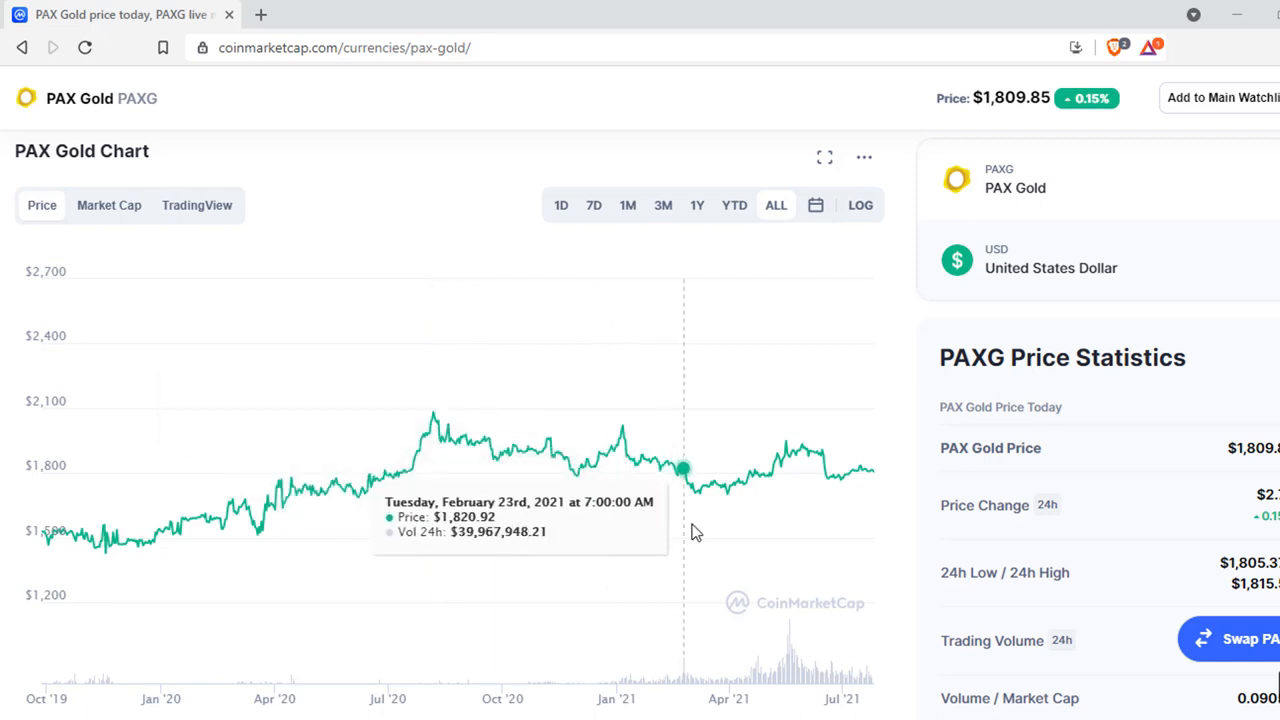
pyautogui.moveTo(702, 536)
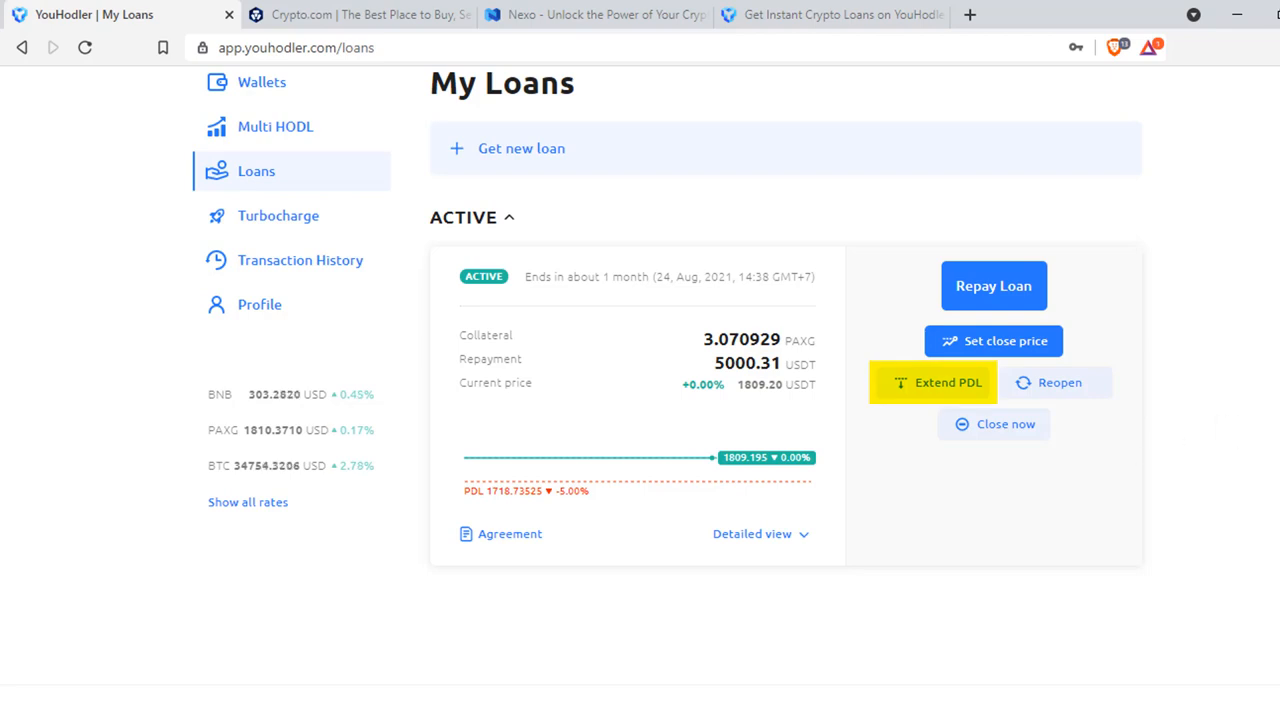
# Step: Go to the Wallets overview showing about 5,000.67 USDT
pyautogui.click(260, 82)
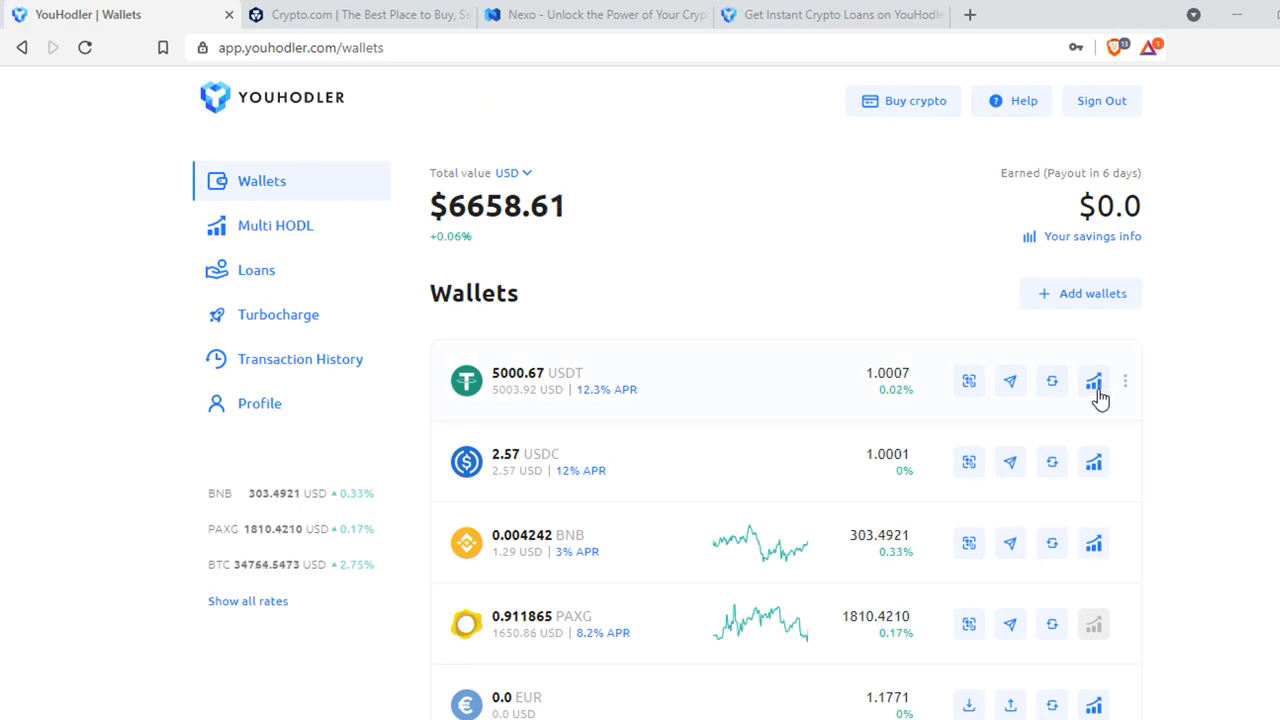
# Step: Convert the 5,000.67 USDT wallet balance into roughly 16.44 BNB, accepting the terms
pyautogui.click(1094, 380)
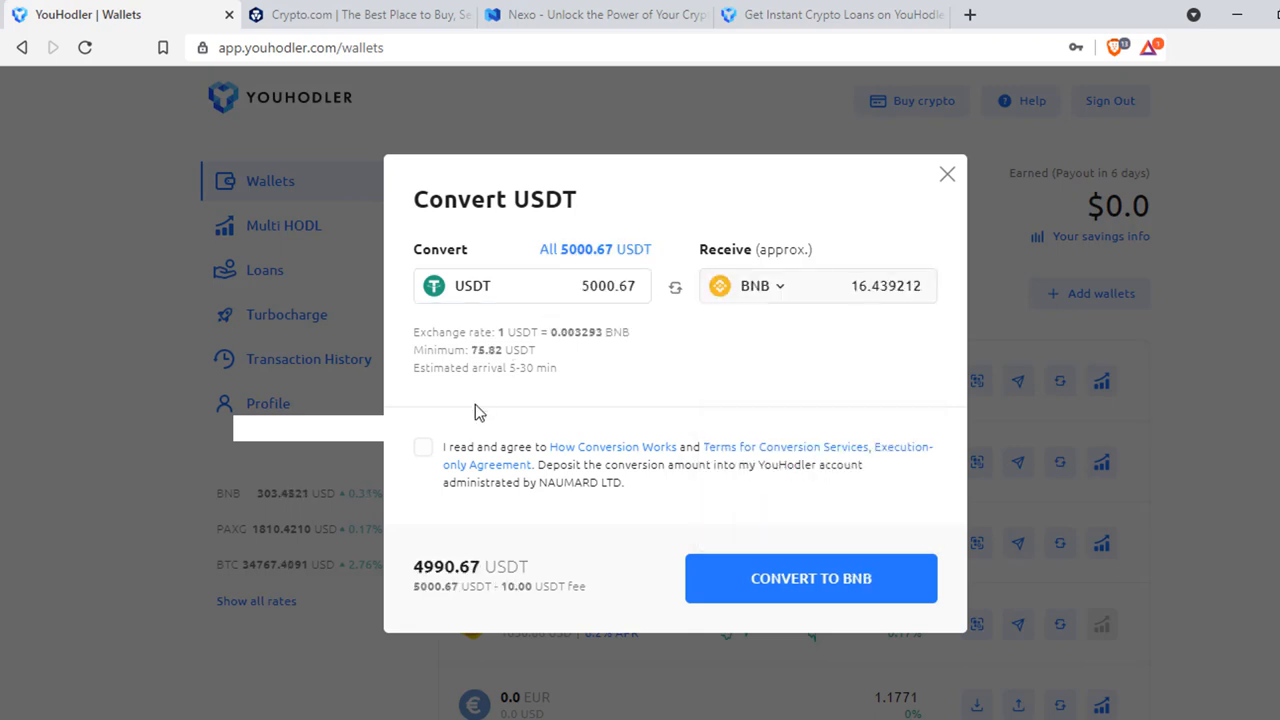
pyautogui.click(422, 448)
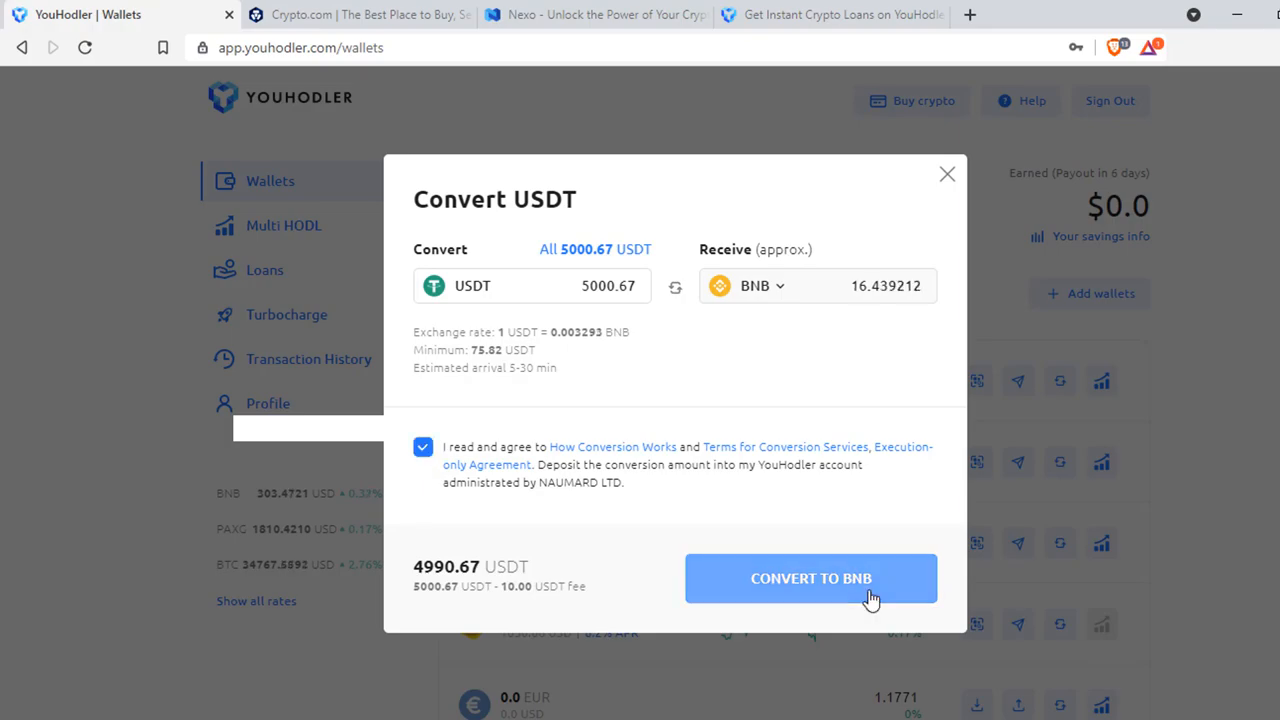
pyautogui.click(812, 578)
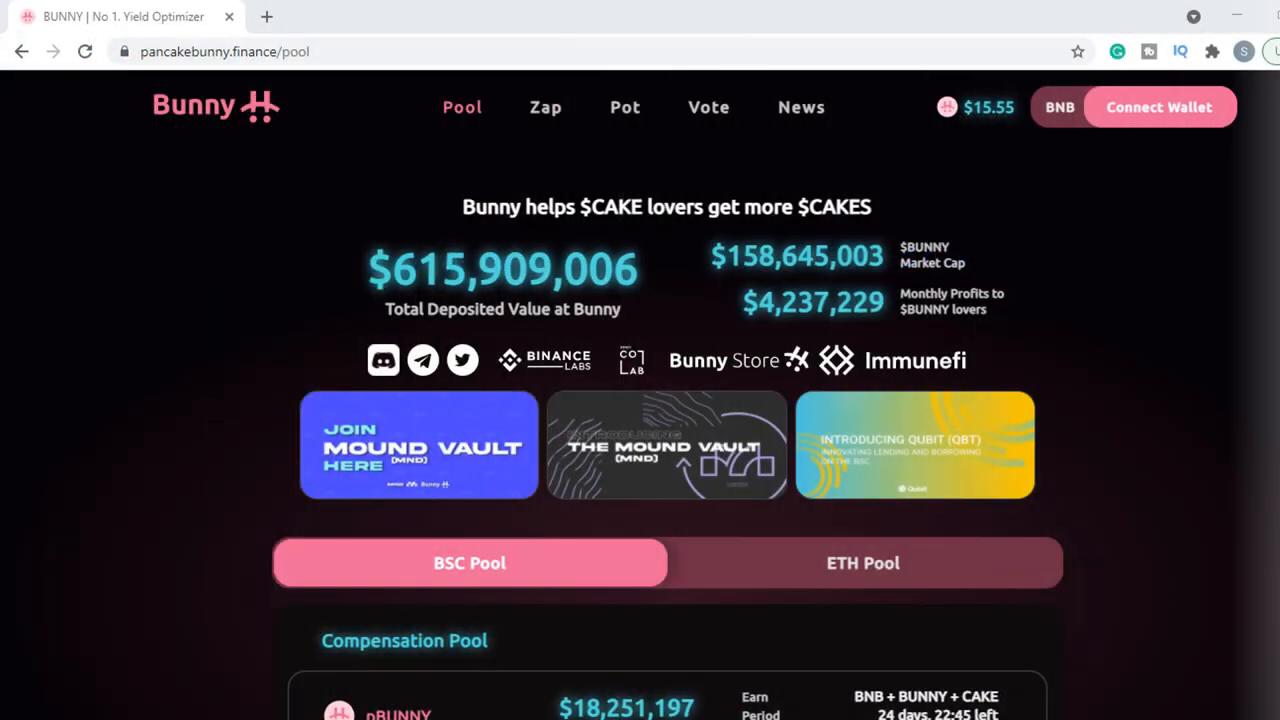
# Step: Scroll the BSC Active Pools list down to the QBT-BNB FLIP entry
pyautogui.scroll(-3)
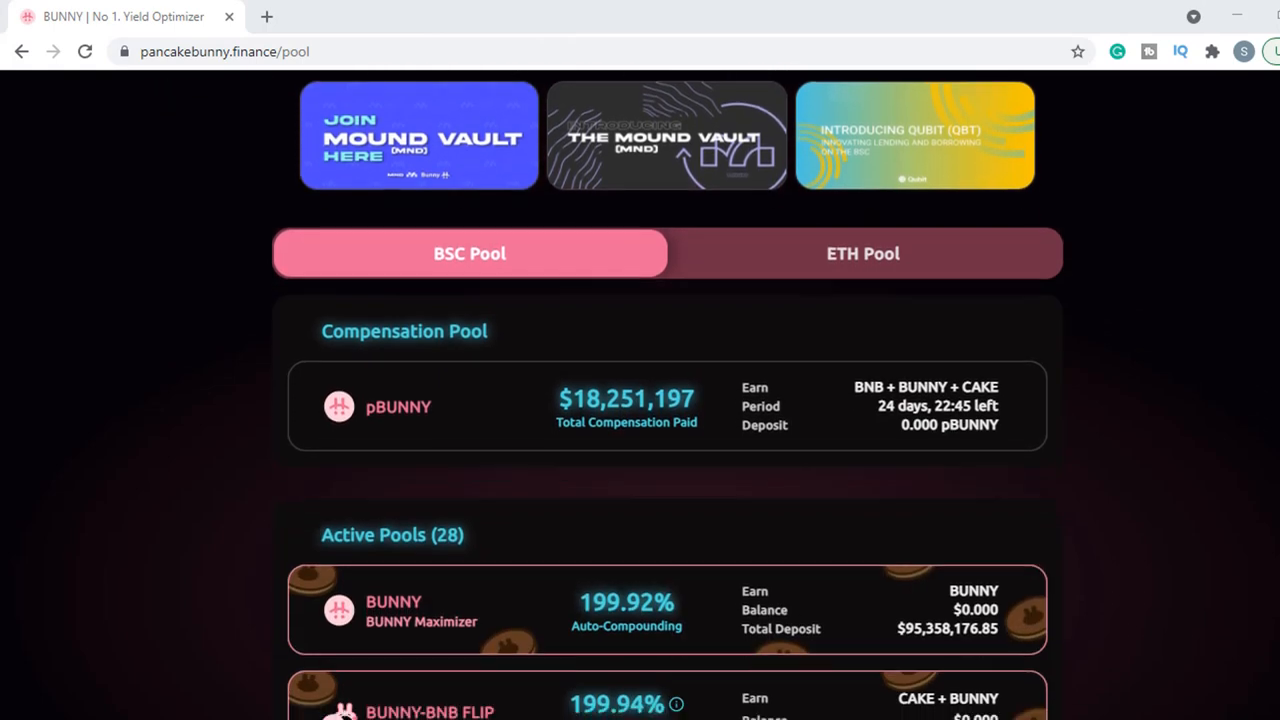
pyautogui.scroll(-3)
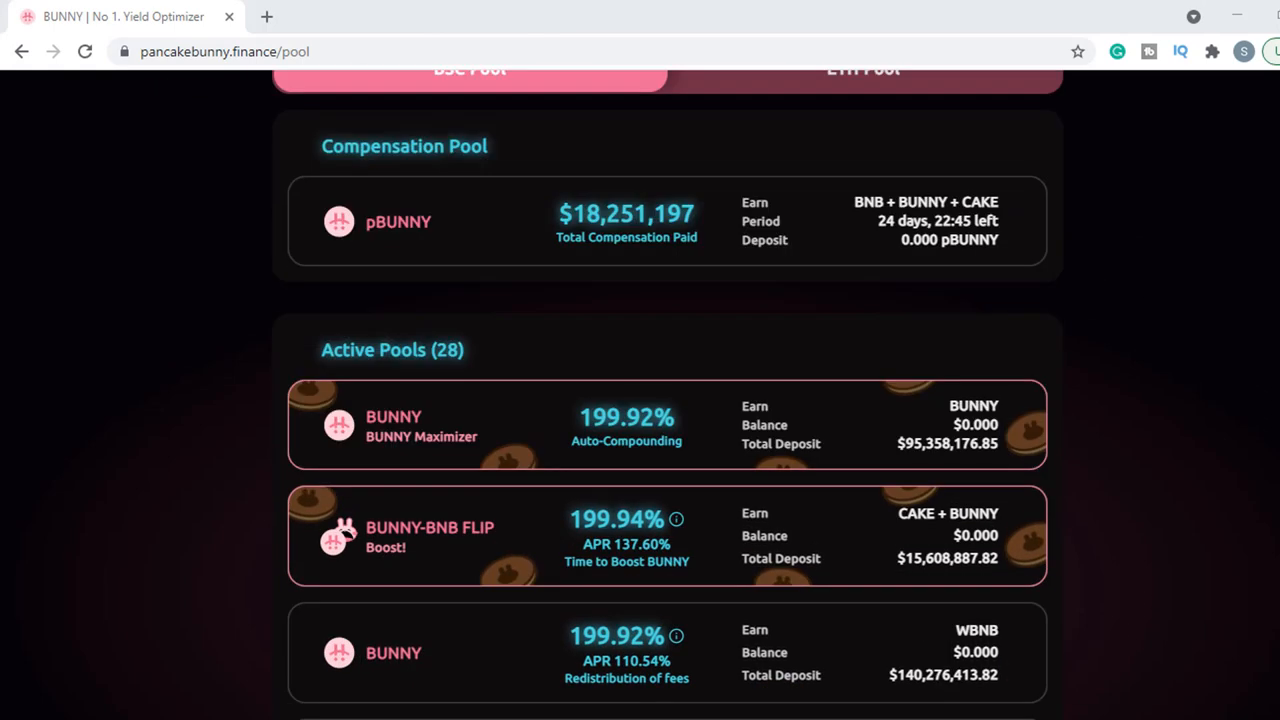
pyautogui.scroll(-3)
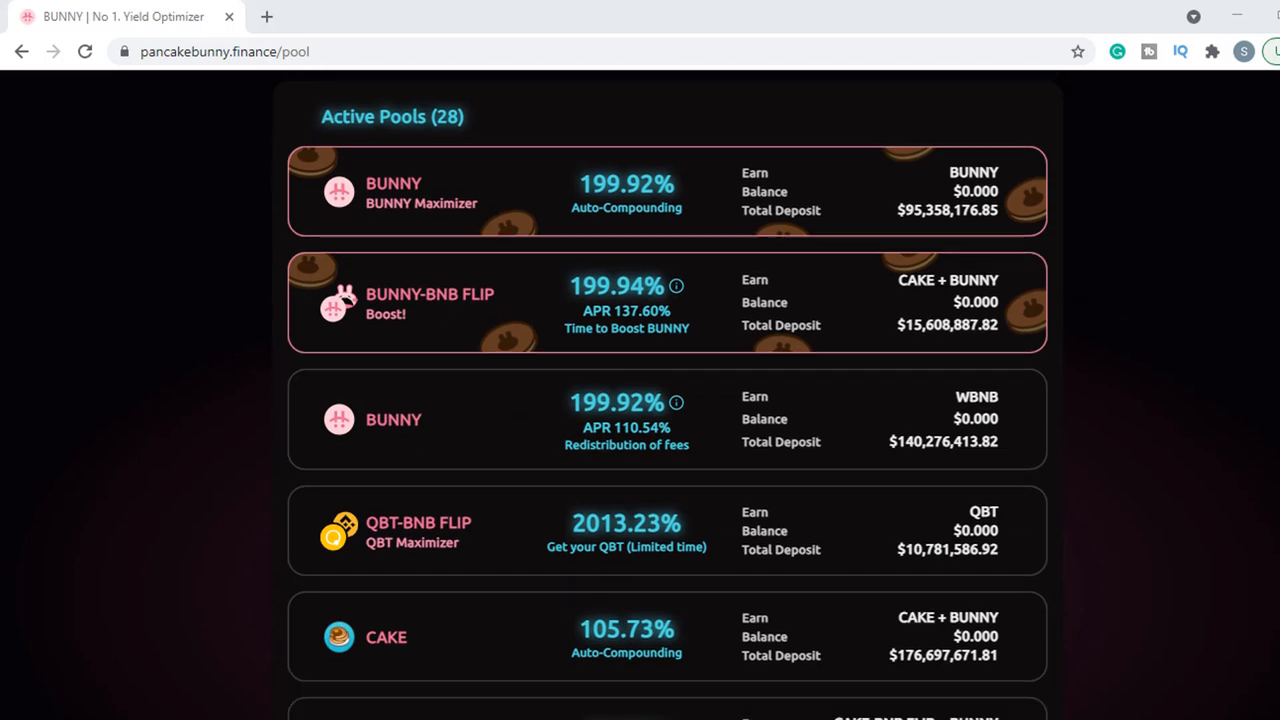
pyautogui.scroll(-3)
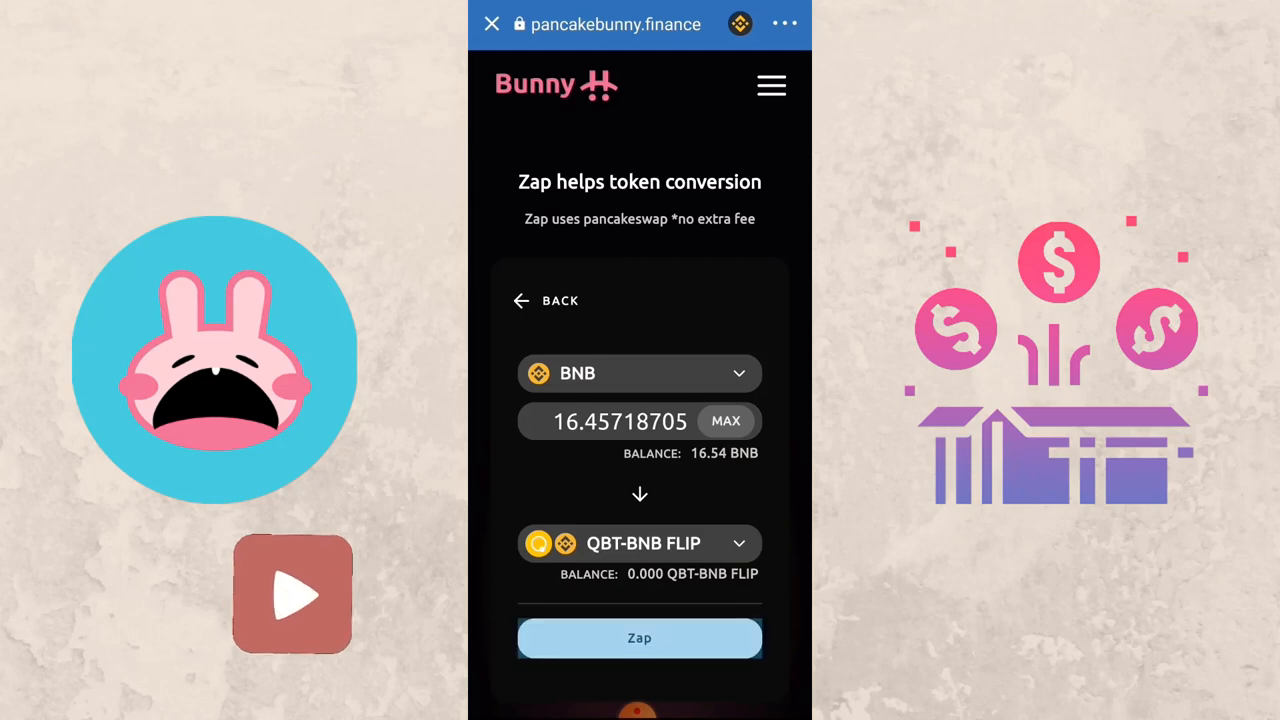
# Step: Zap the full 16.45718705 BNB into QBT-BNB FLIP and approve the transaction
pyautogui.click(640, 636)
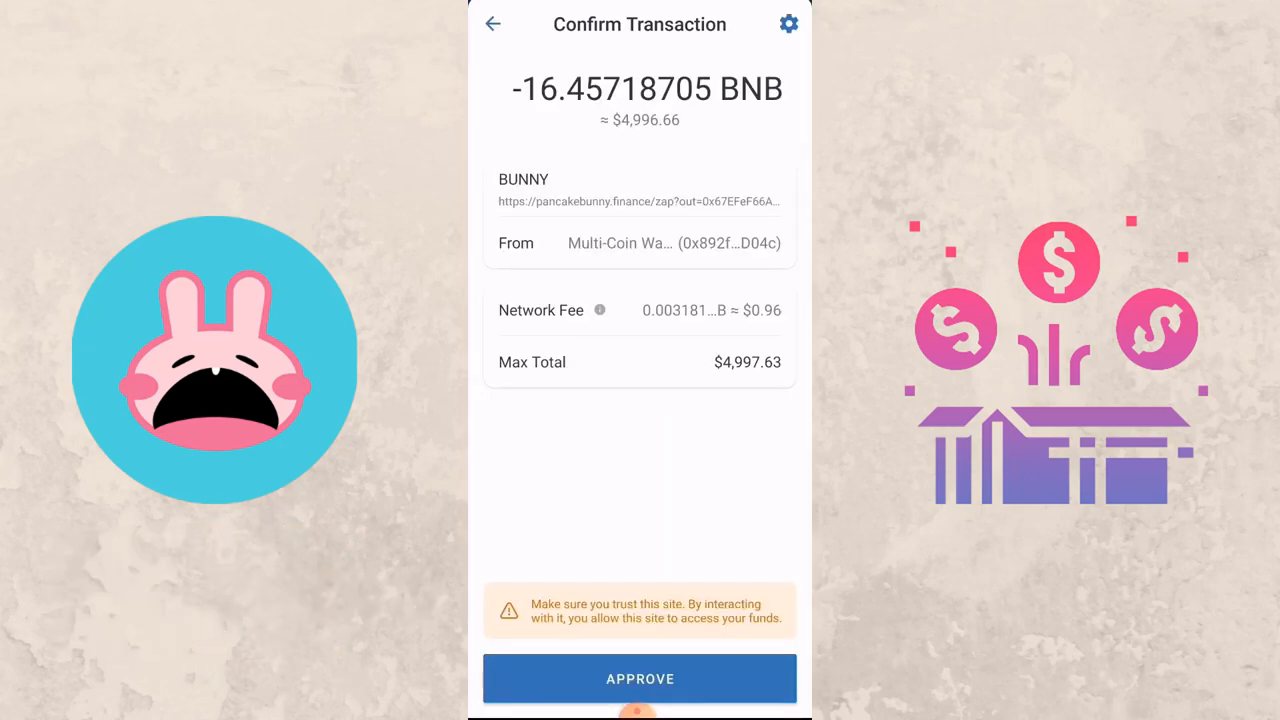
pyautogui.click(640, 678)
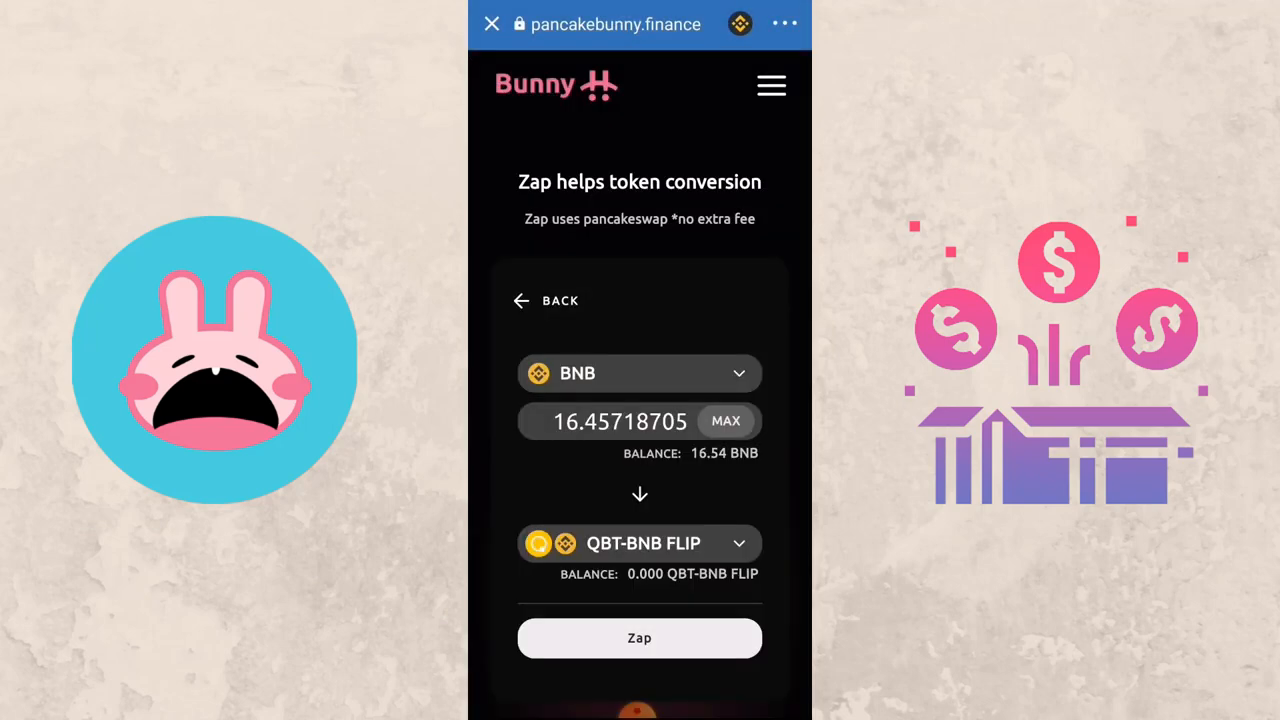
pyautogui.click(640, 636)
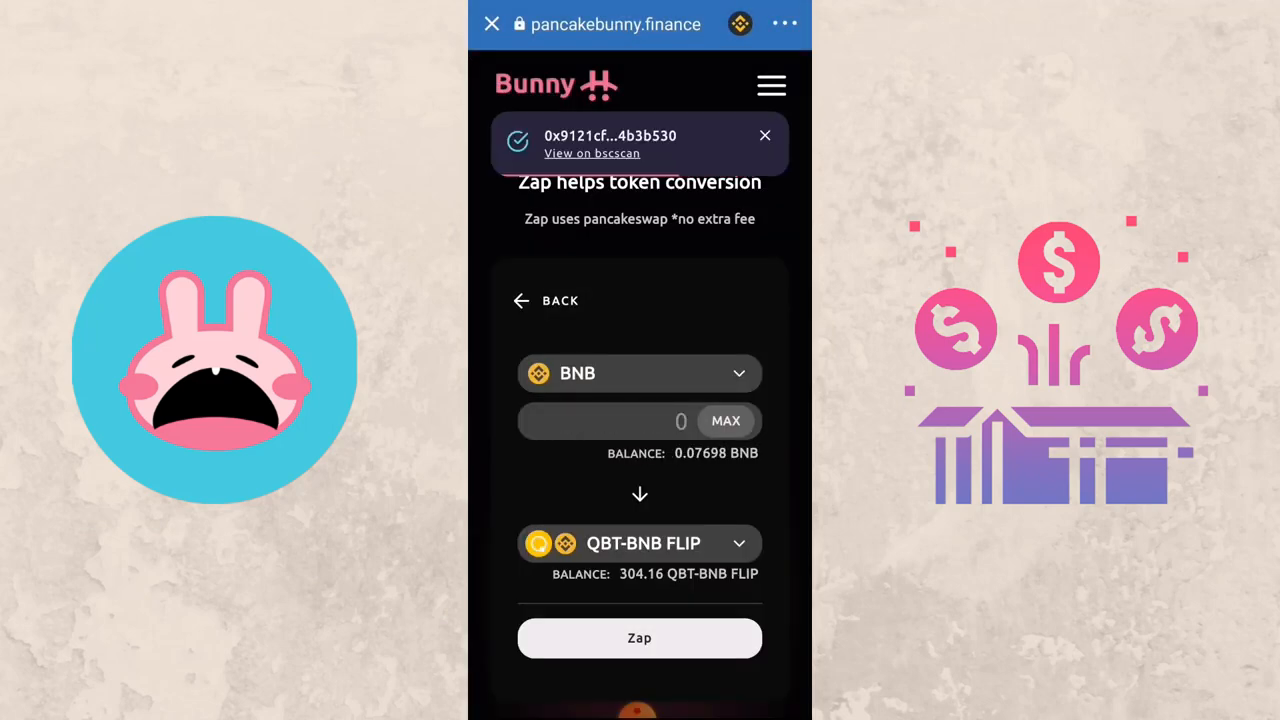
# Step: Navigate via the menu to the Pool page and scroll its pool list
pyautogui.click(772, 84)
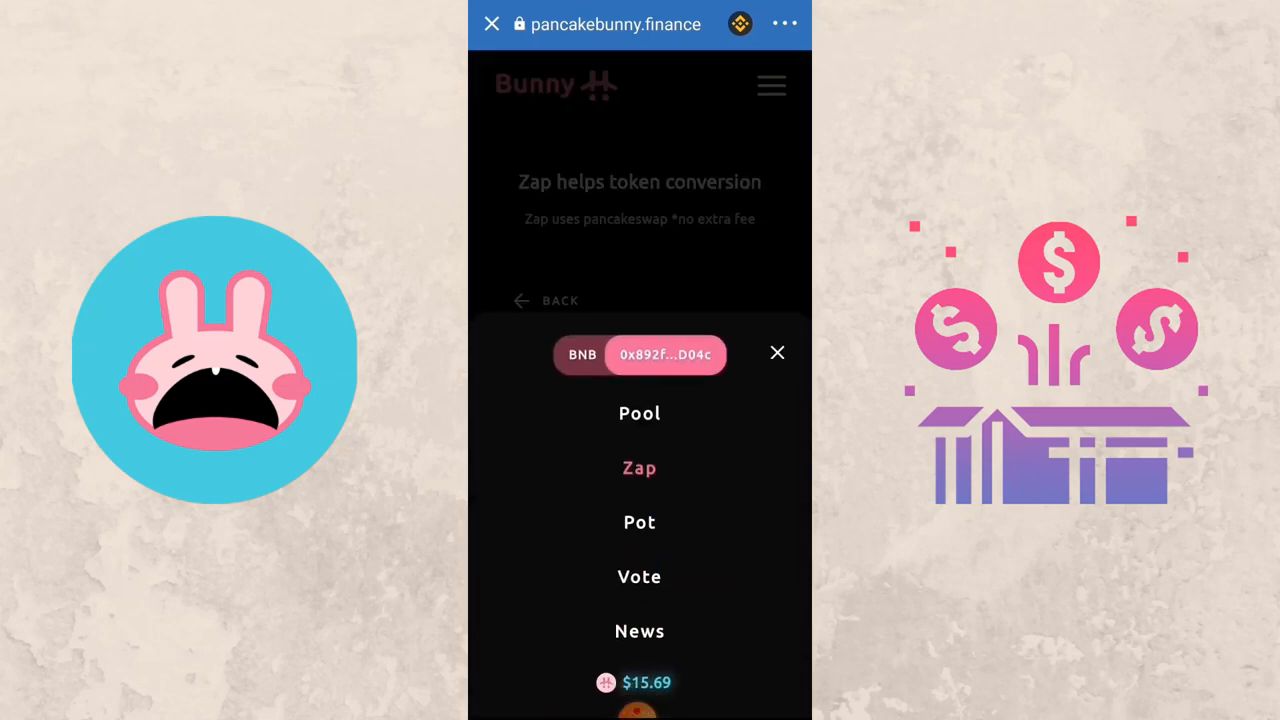
pyautogui.click(776, 352)
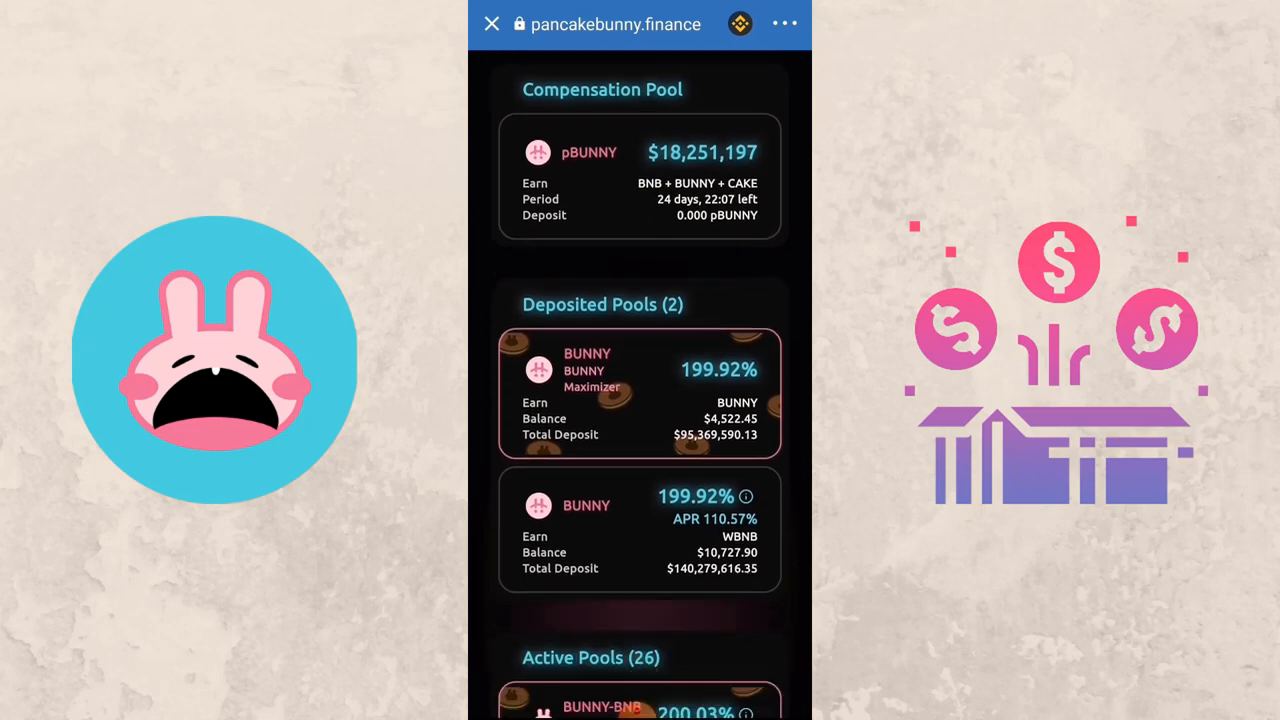
pyautogui.scroll(-3)
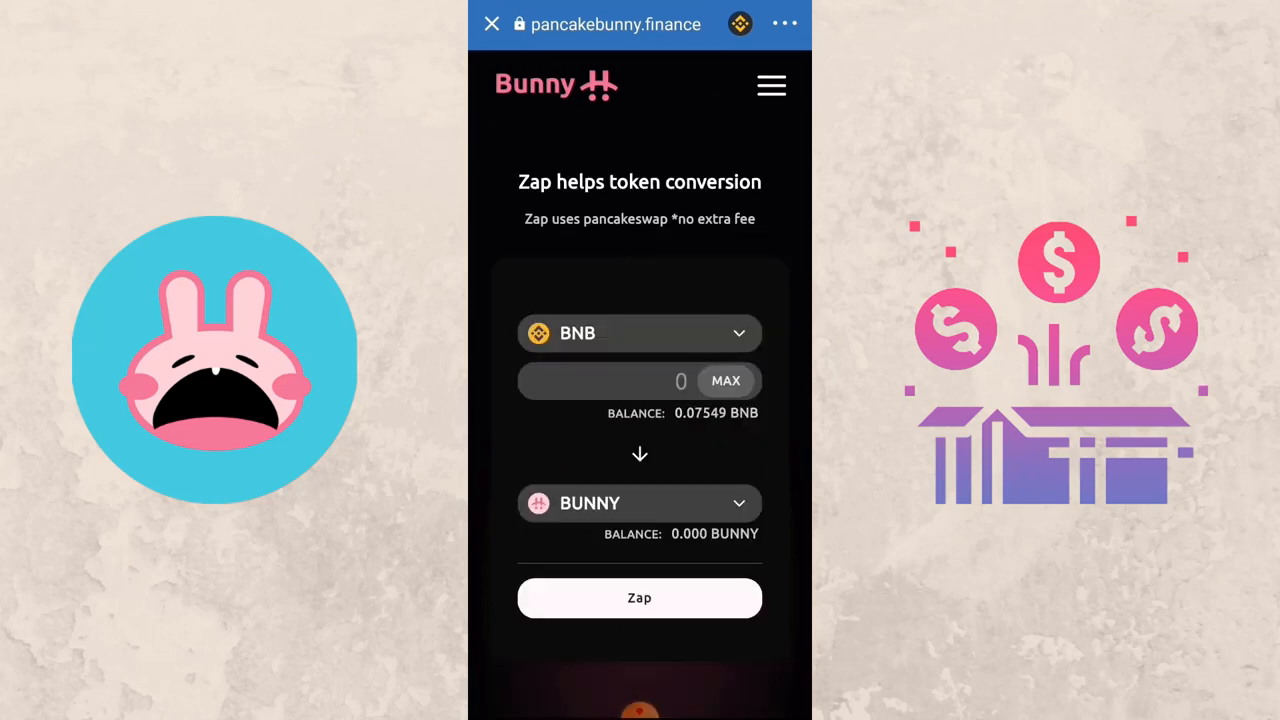
# Step: Zap 0.065494345 BNB into QBT-BNB FLIP and approve the transaction
pyautogui.click(640, 332)
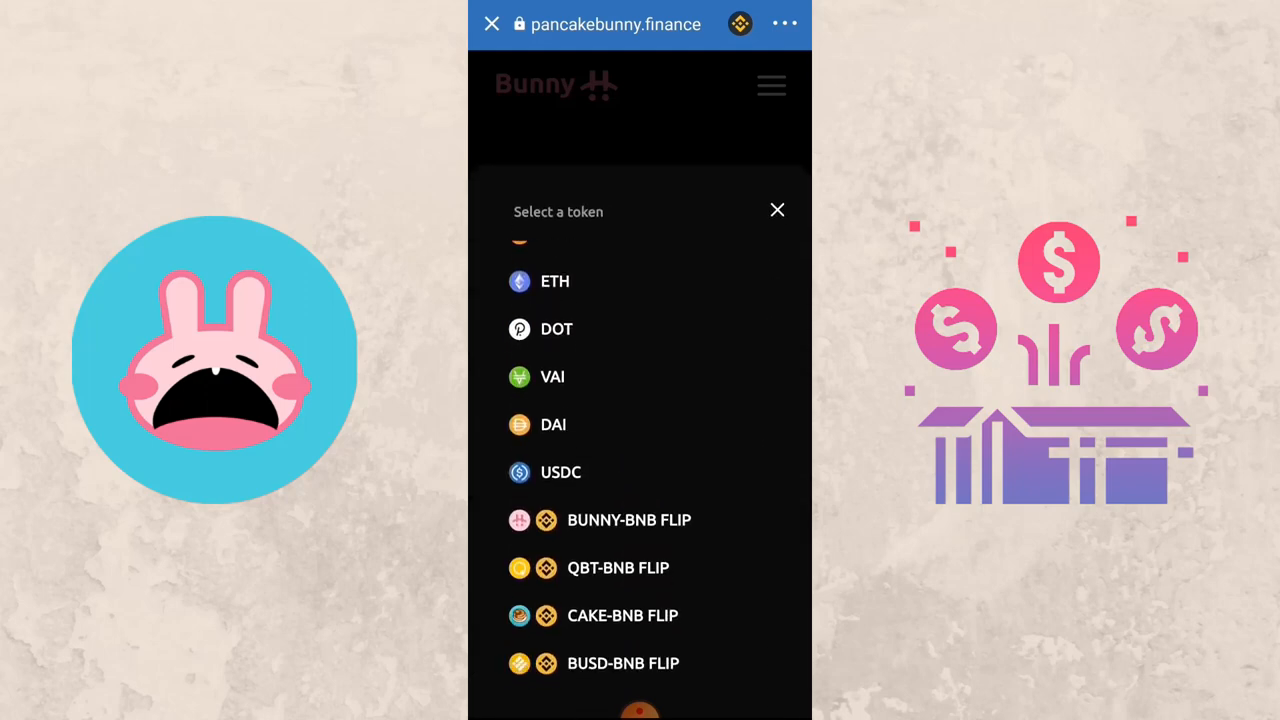
pyautogui.scroll(-3)
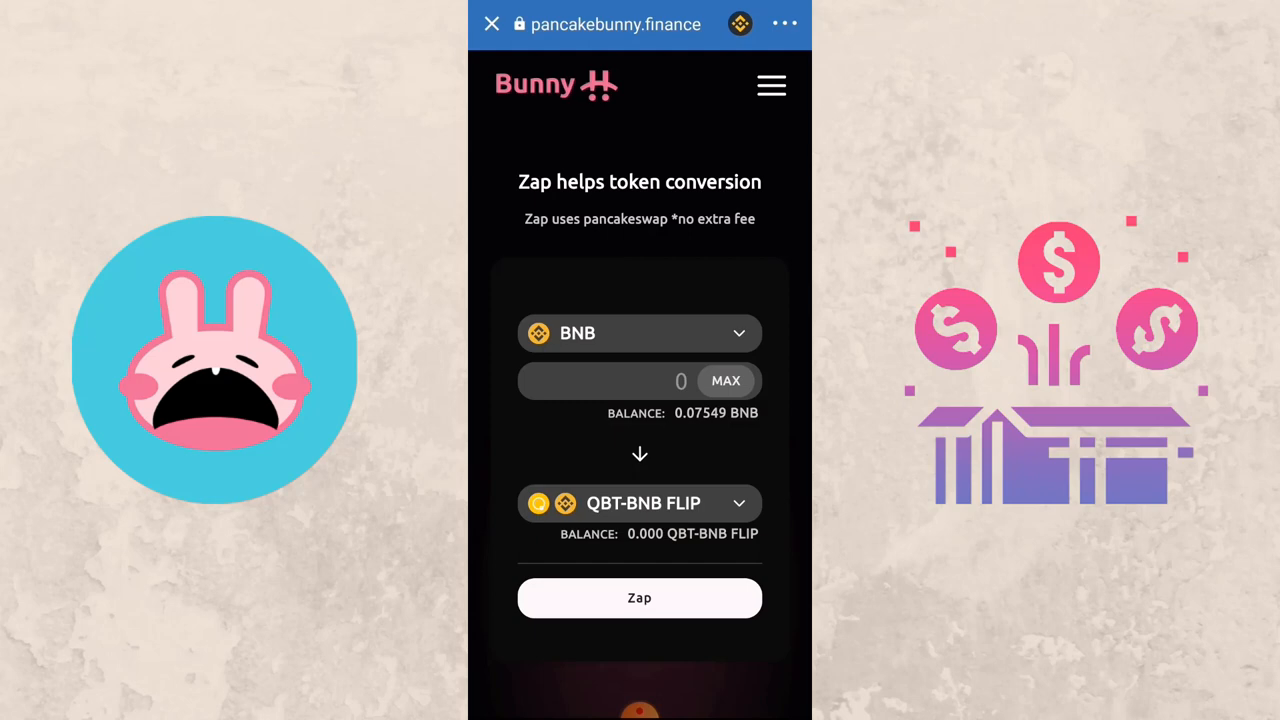
pyautogui.click(724, 380)
pyautogui.write('0.05494345')
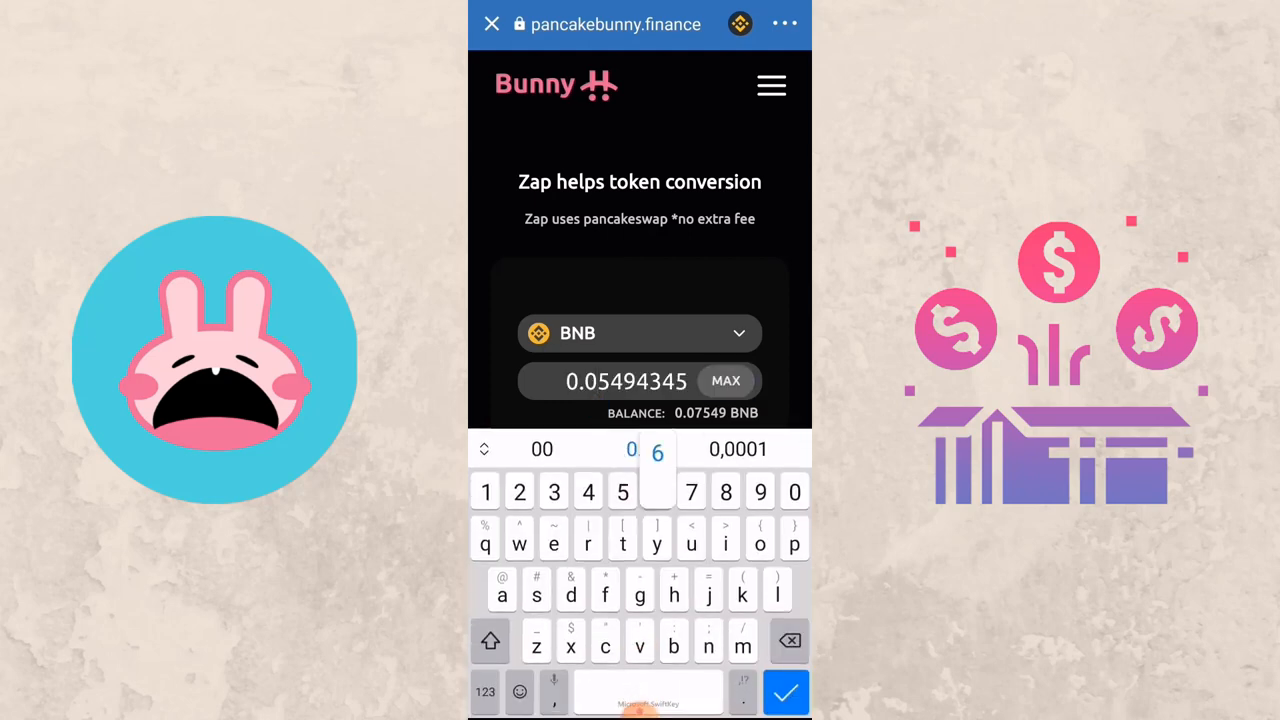
pyautogui.write('6')
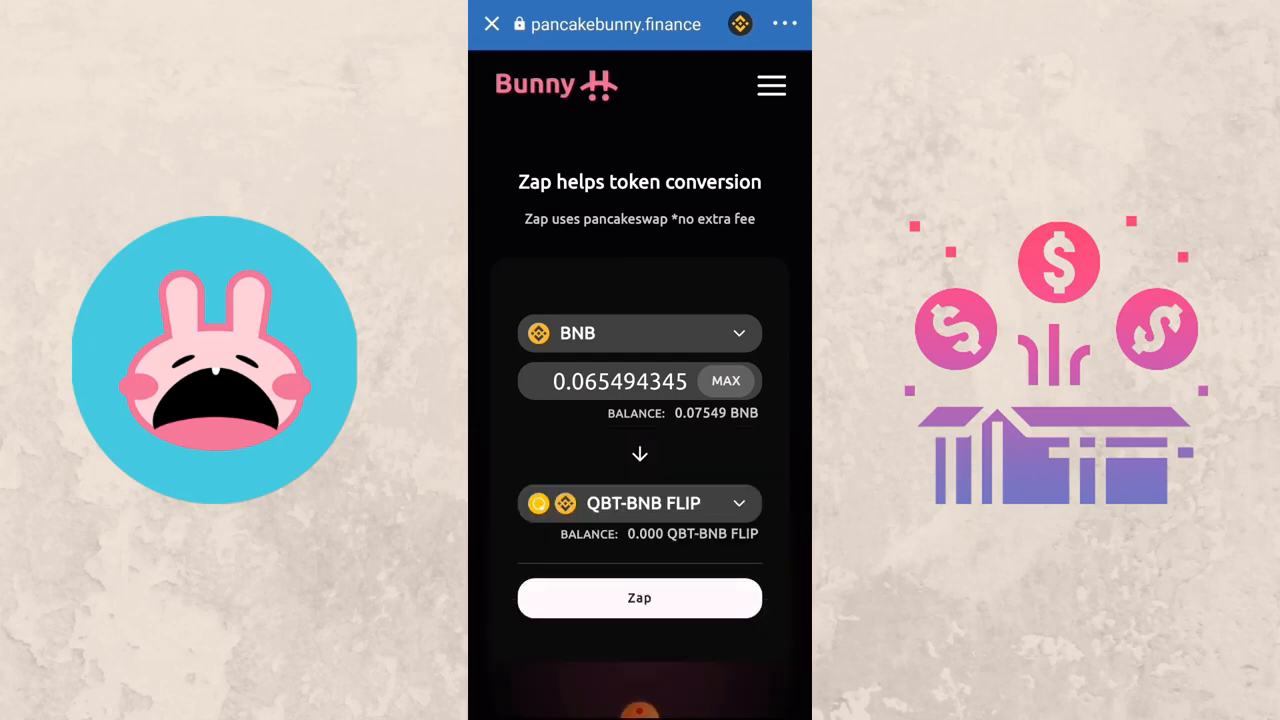
pyautogui.click(640, 598)
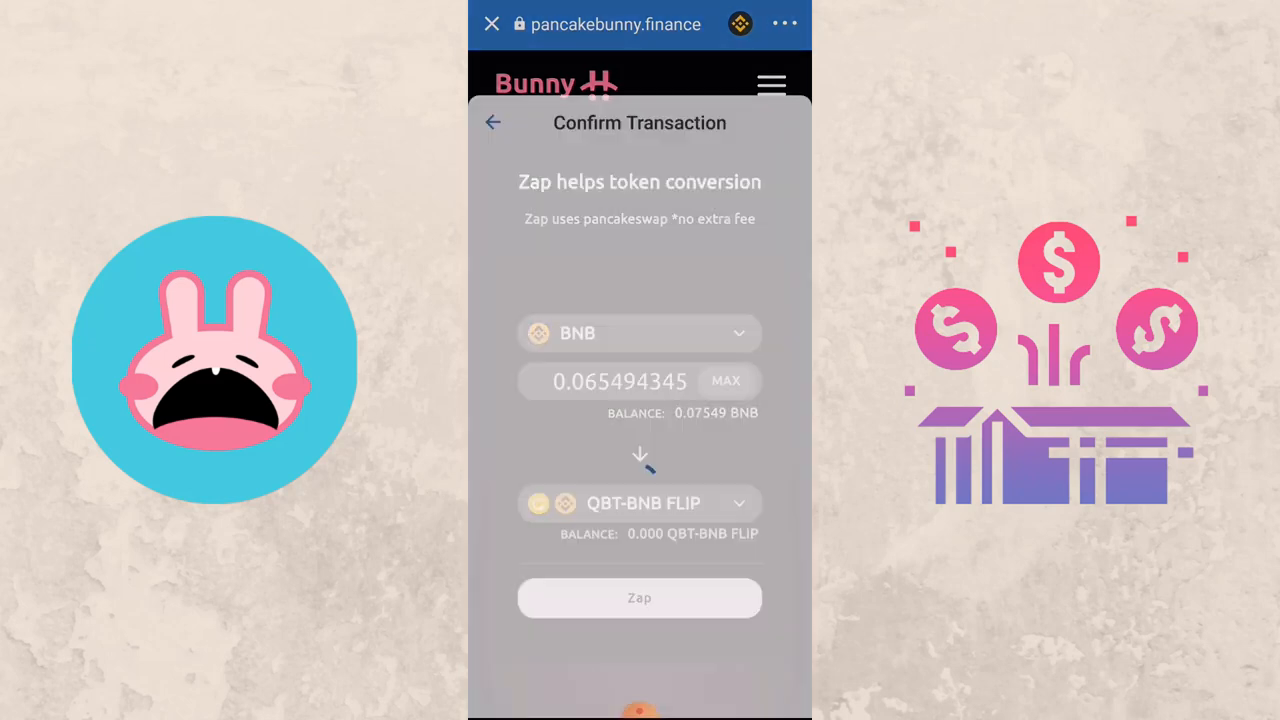
pyautogui.click(640, 598)
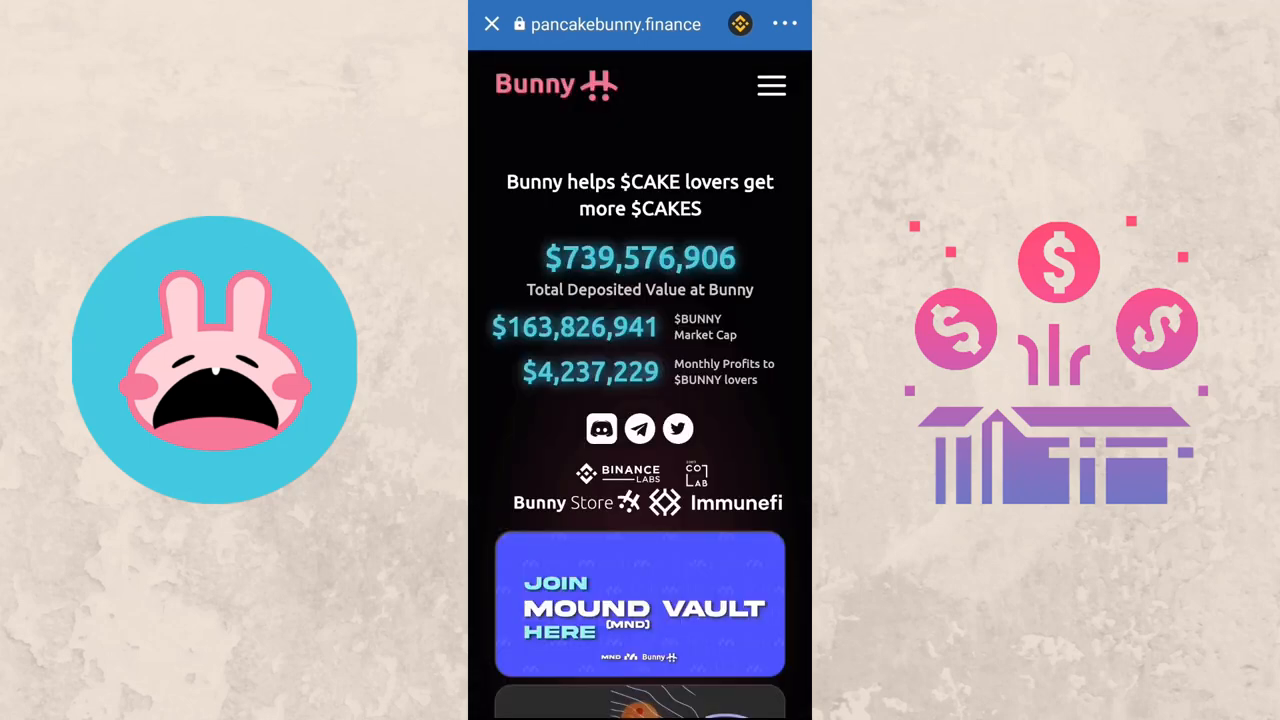
# Step: Deposit all QBT-BNB FLIP into its pool, approving the transaction for a 305.27 total
pyautogui.scroll(-3)
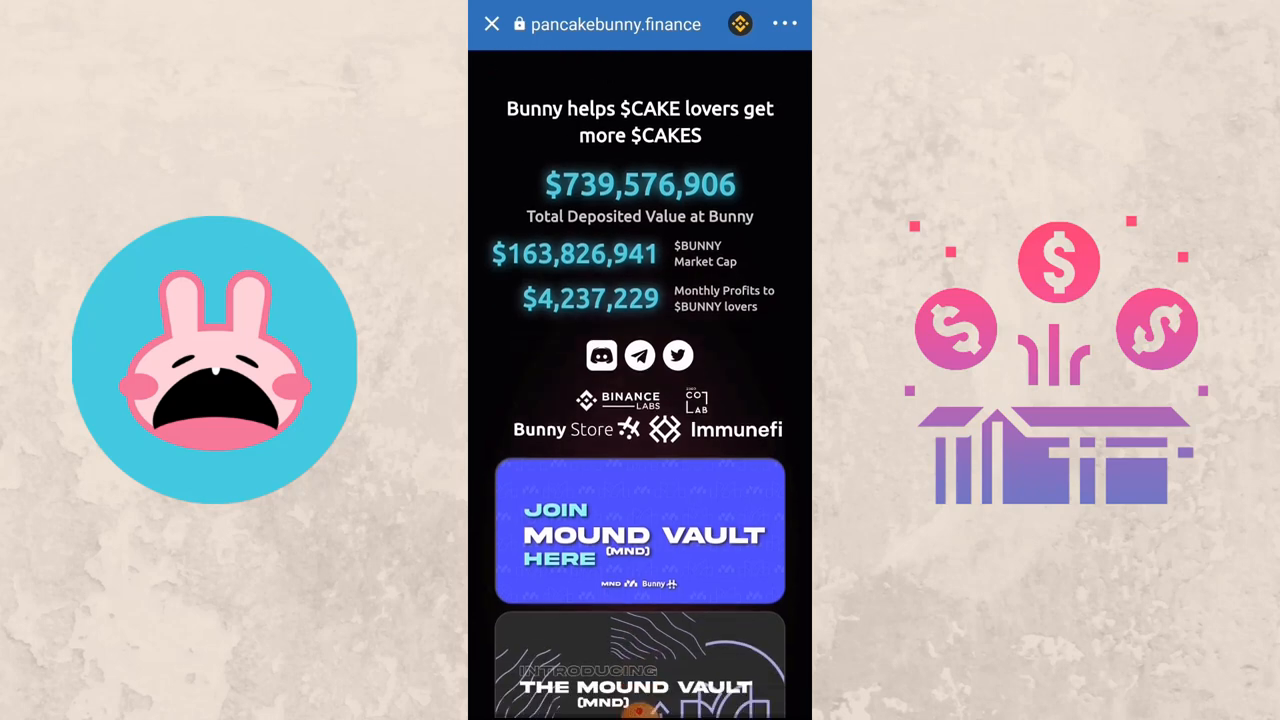
pyautogui.scroll(-3)
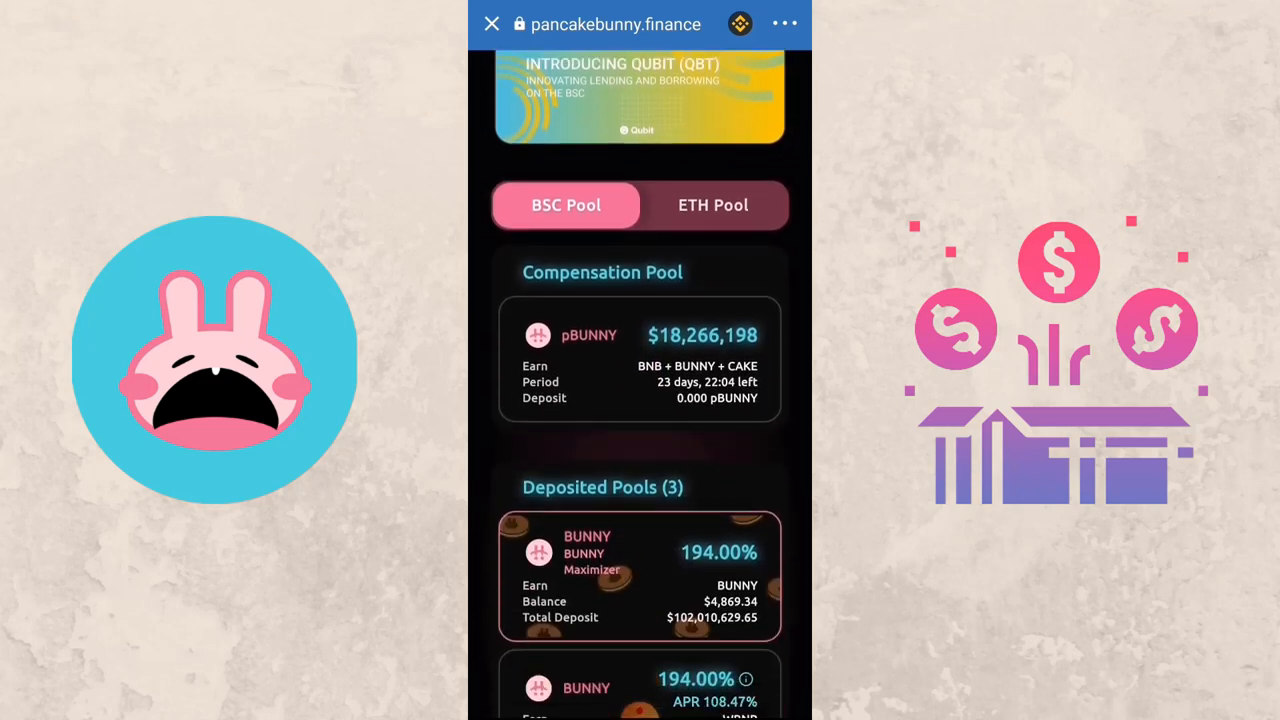
pyautogui.scroll(-3)
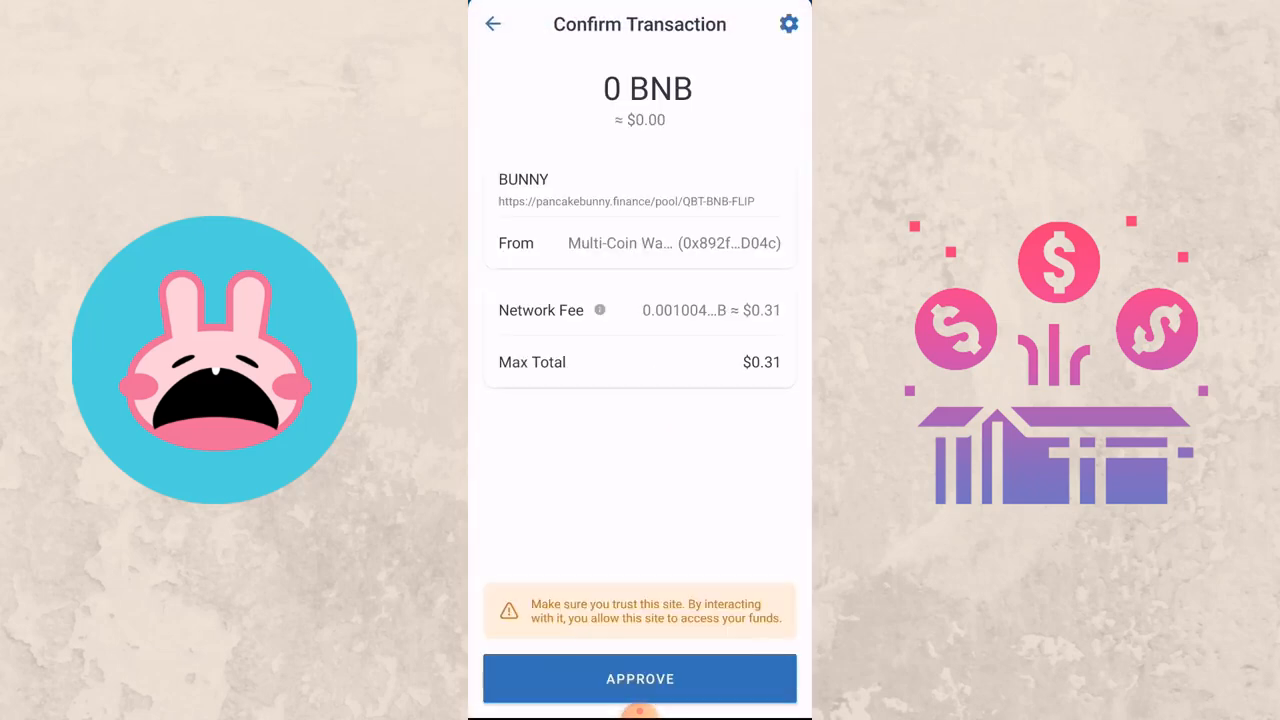
pyautogui.click(640, 678)
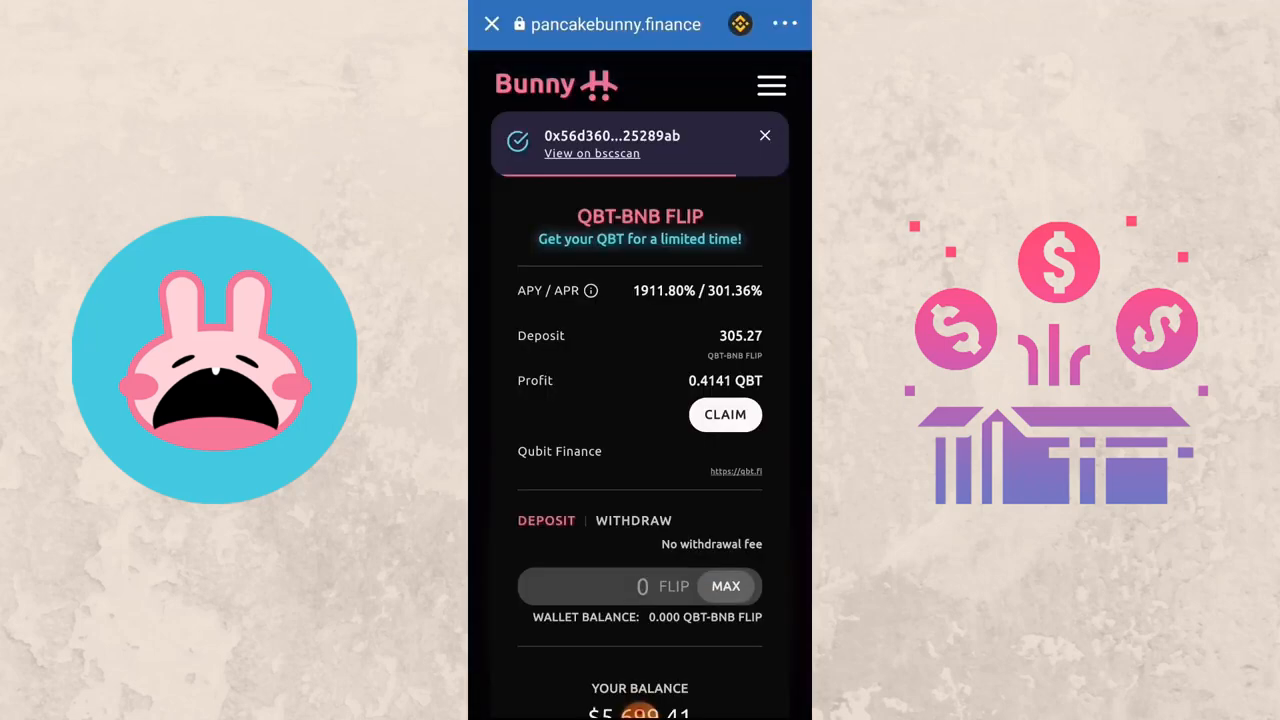